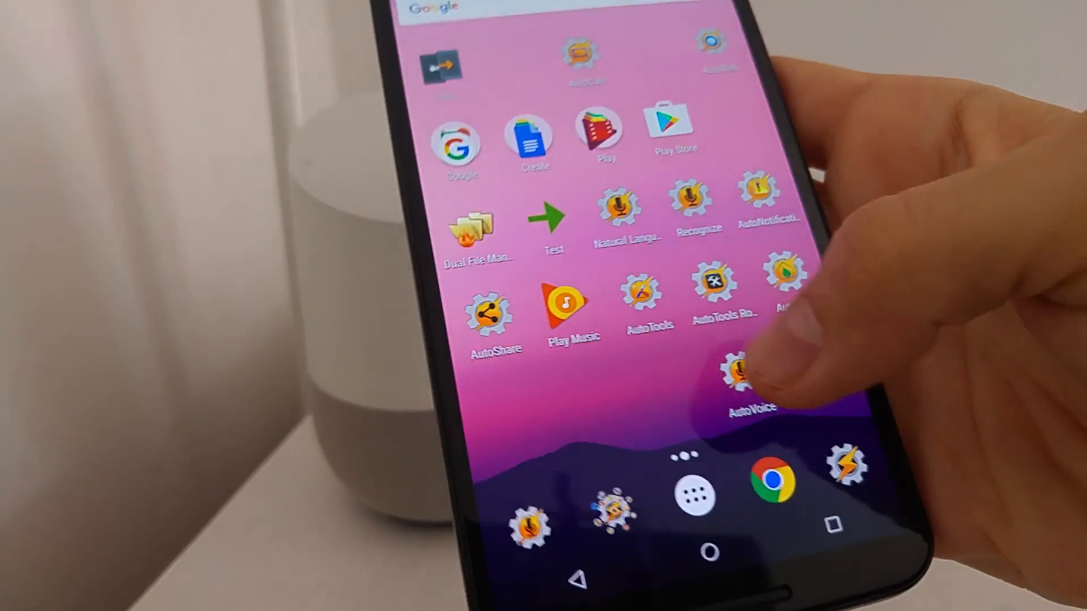
Launch AutoVoice from the home-screen icon.
{"action": "left_click", "coordinate": [741, 374]}
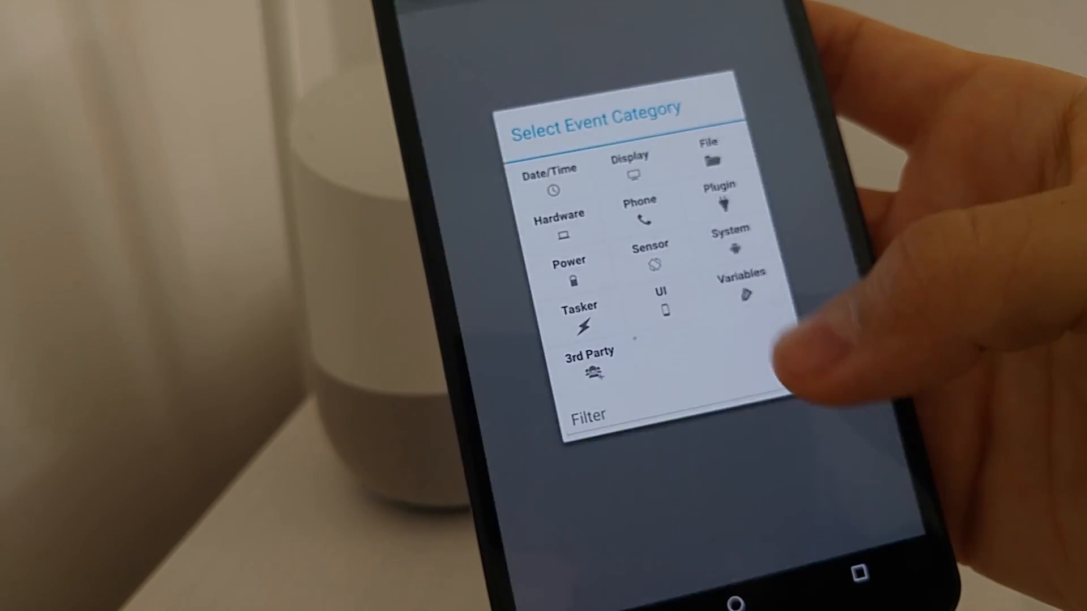
Choose the Plugin category and the AutoVoice Natural Language event.
{"action": "left_click", "coordinate": [719, 194]}
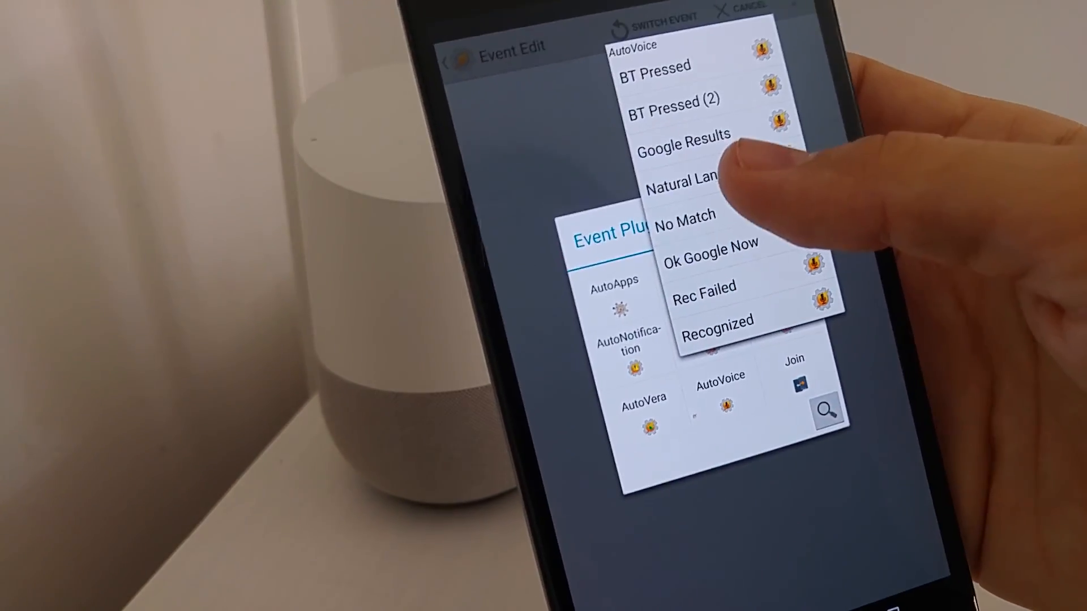
{"action": "left_click", "coordinate": [686, 189]}
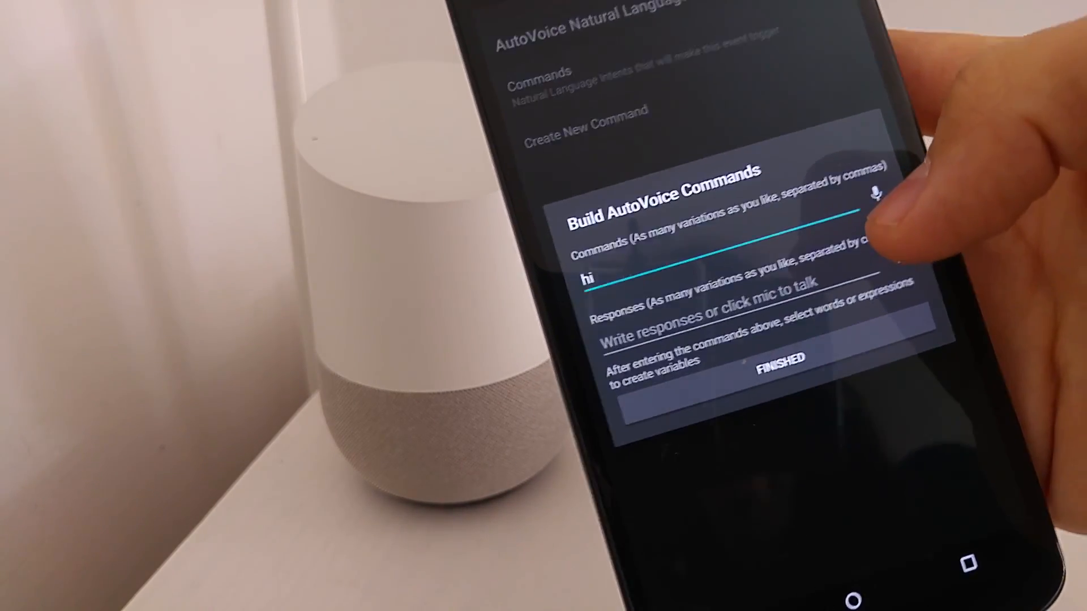
Confirm the 'hi' command with FINISHED.
{"action": "left_click", "coordinate": [872, 193]}
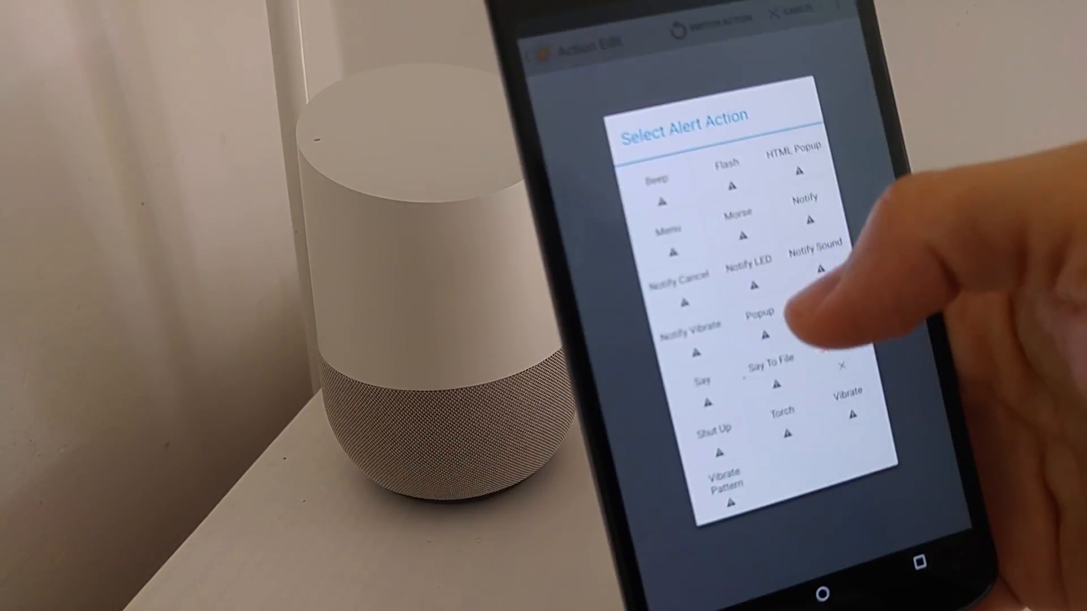
Add a Popup alert action with text 'Hello with natural'.
{"action": "left_click", "coordinate": [760, 322]}
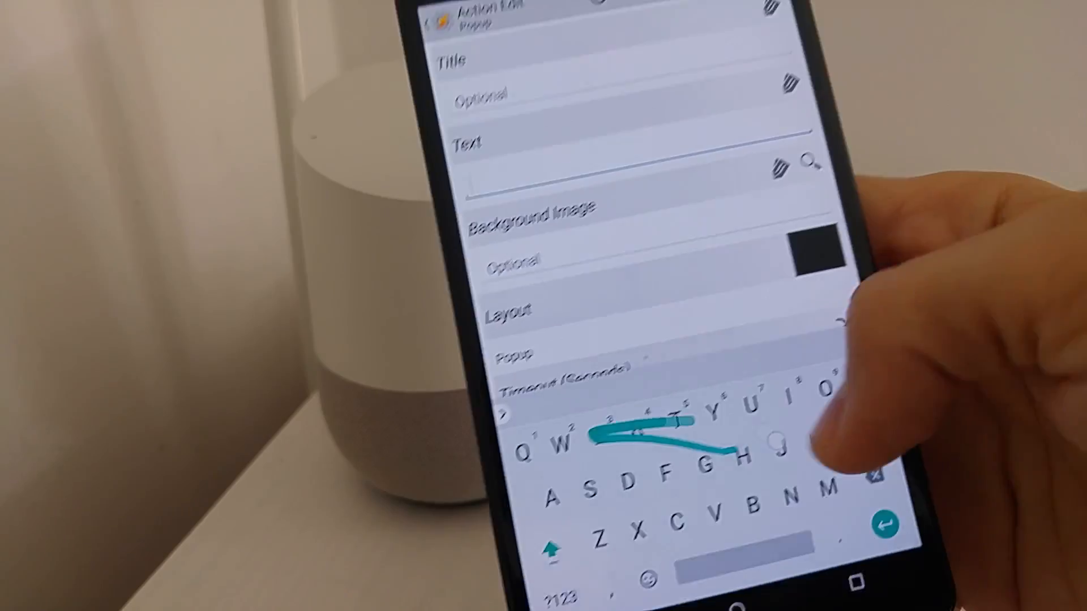
{"action": "type", "text": "Hello with"}
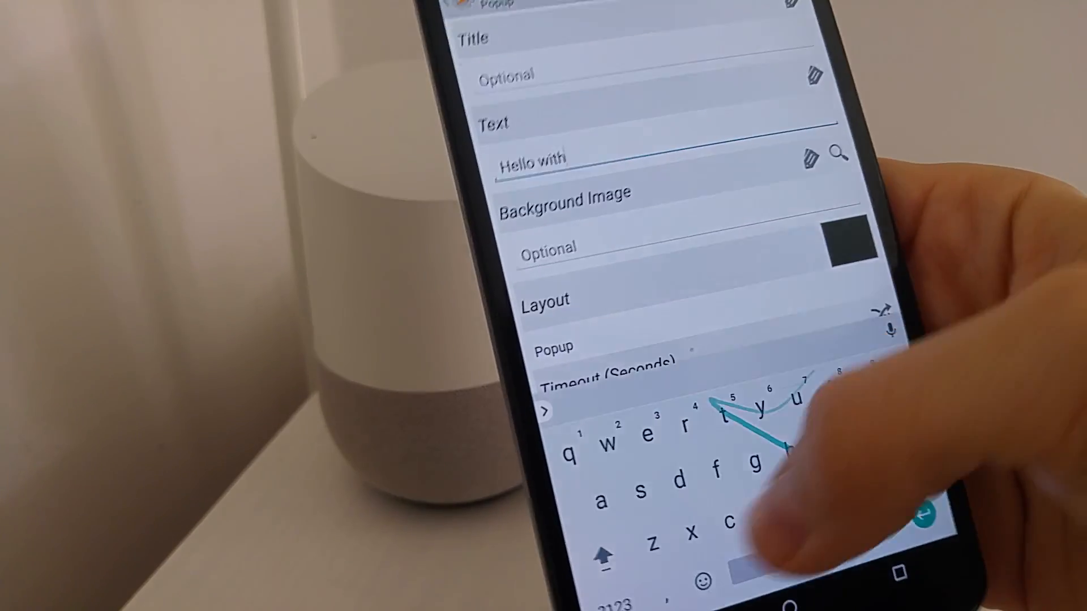
{"action": "type", "text": "natural"}
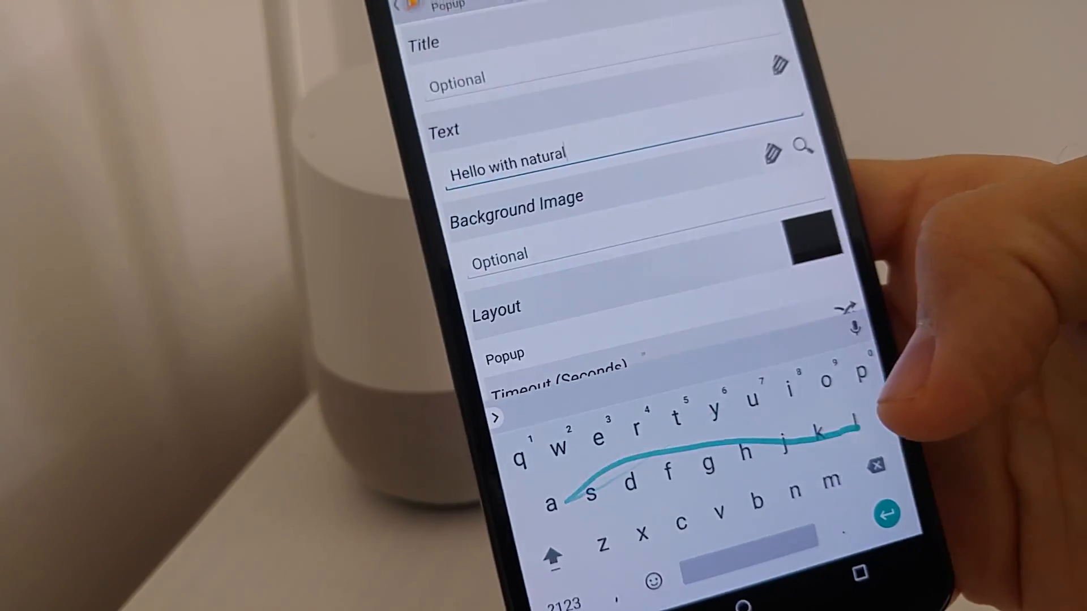